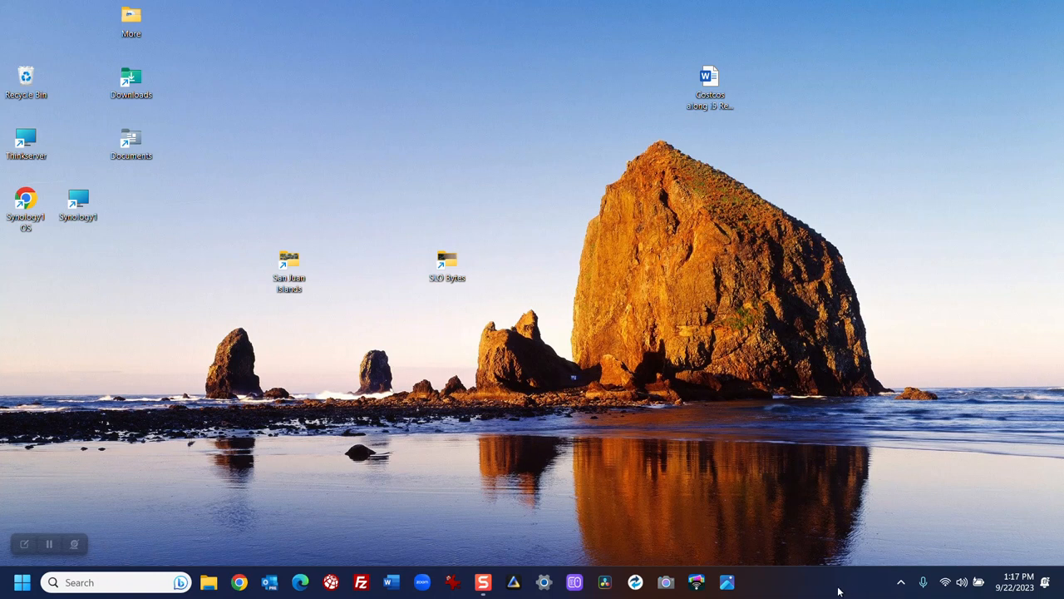
pyautogui.moveTo(780, 583)
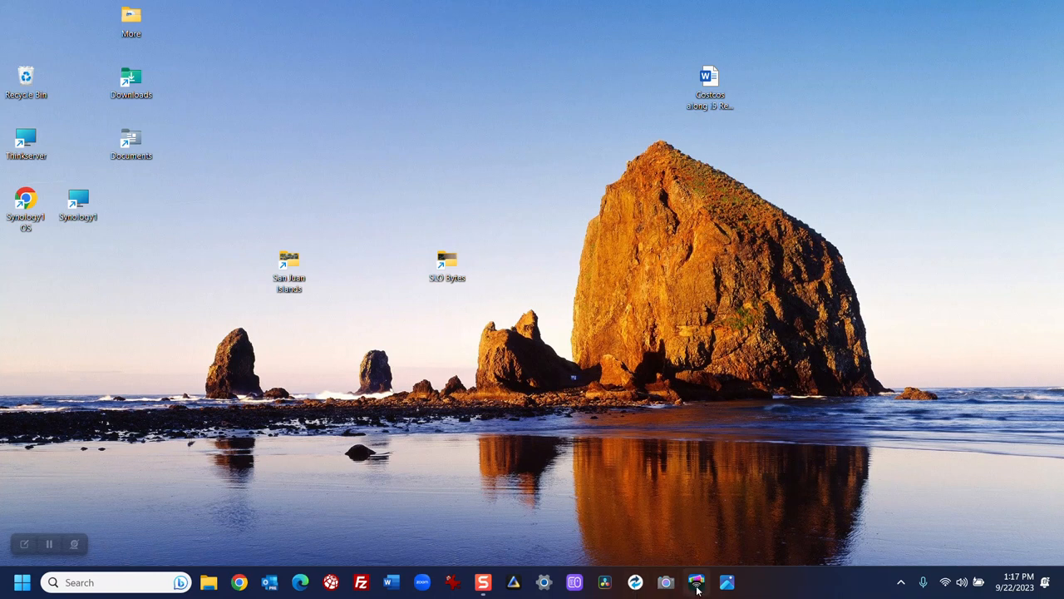
pyautogui.moveTo(696, 582)
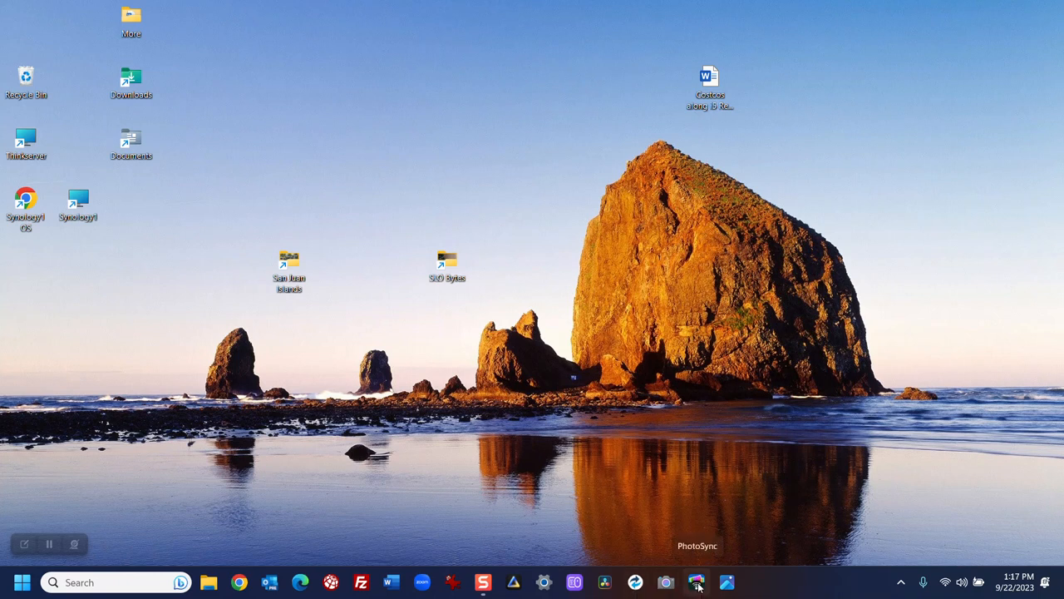
# - Launch PhotoSync from the taskbar to show its drag-and-drop window
pyautogui.click(697, 582)
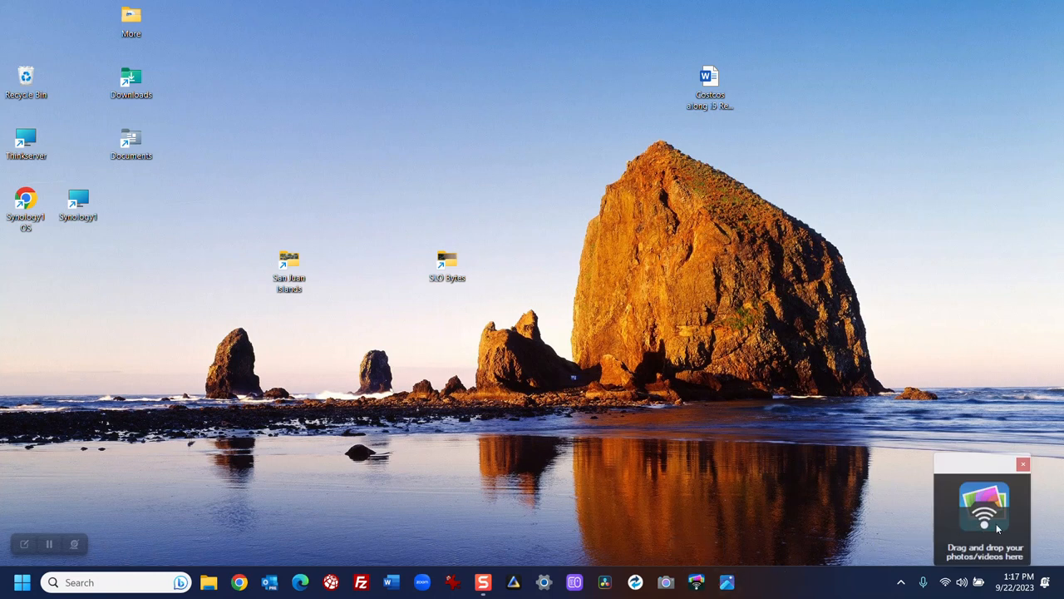
pyautogui.moveTo(985, 499)
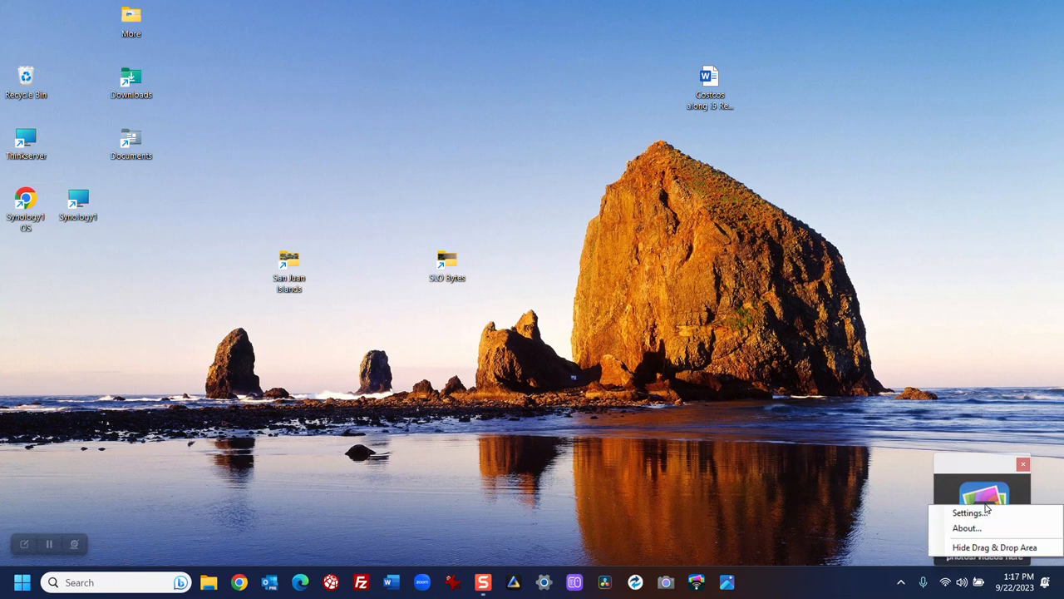
# - Open Settings to the Receive page showing D:\SLO Bytes\Photo Group\PhotoSync
pyautogui.click(968, 512)
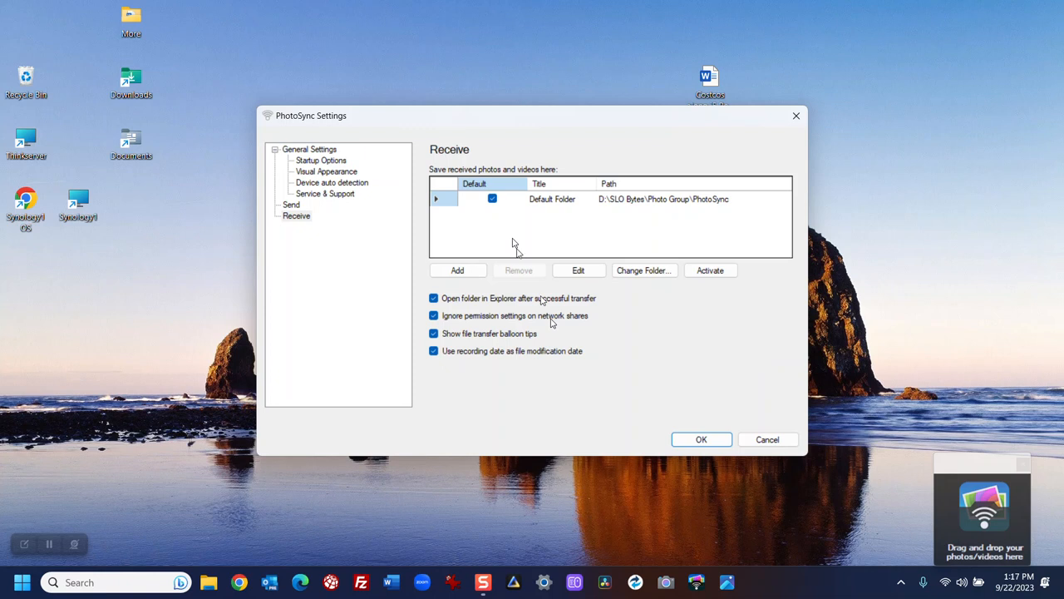
pyautogui.moveTo(293, 223)
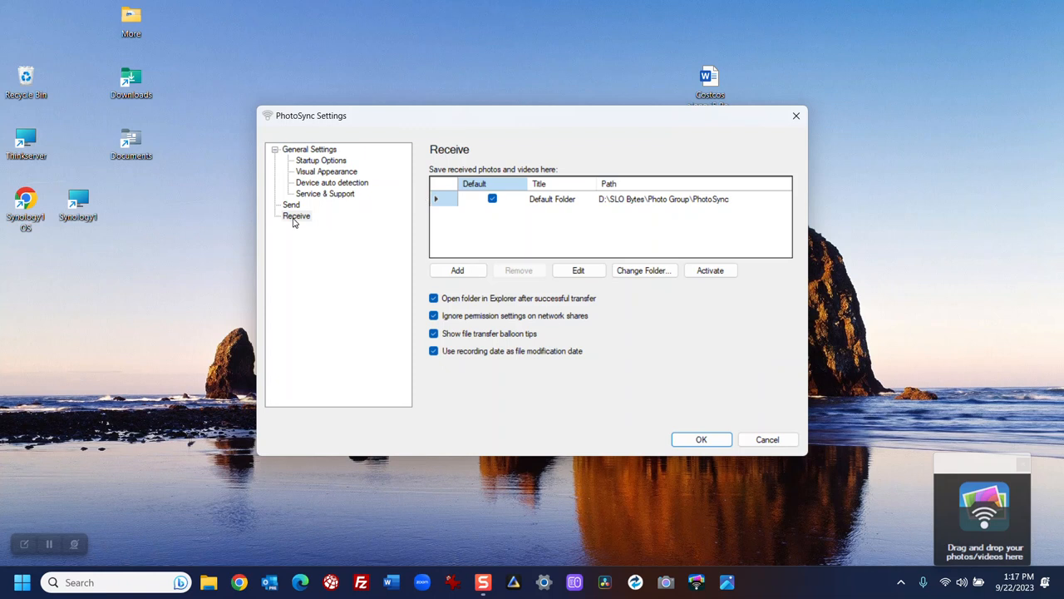
pyautogui.moveTo(740, 254)
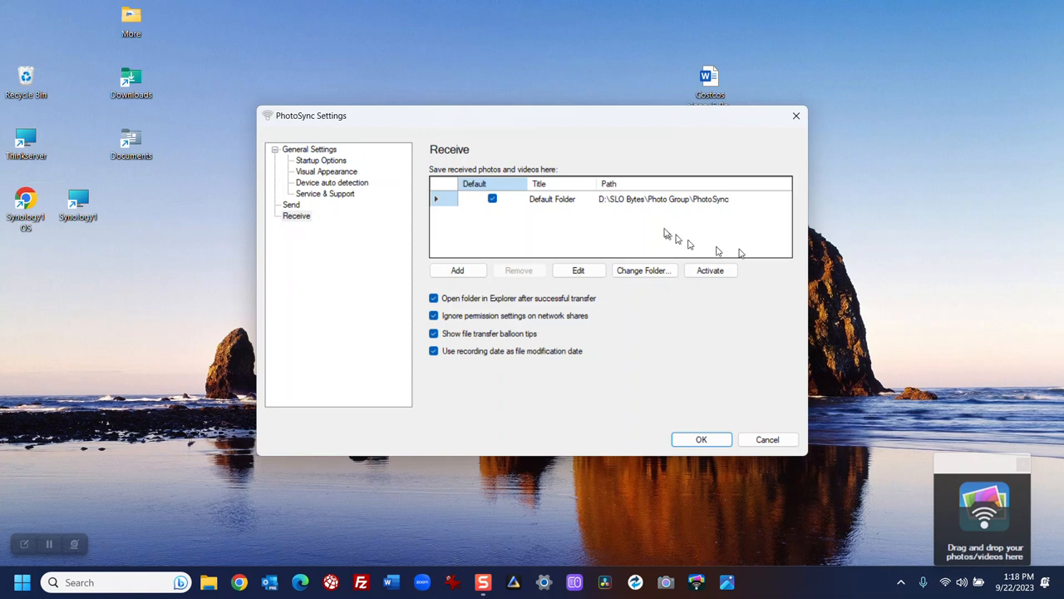
pyautogui.moveTo(673, 210)
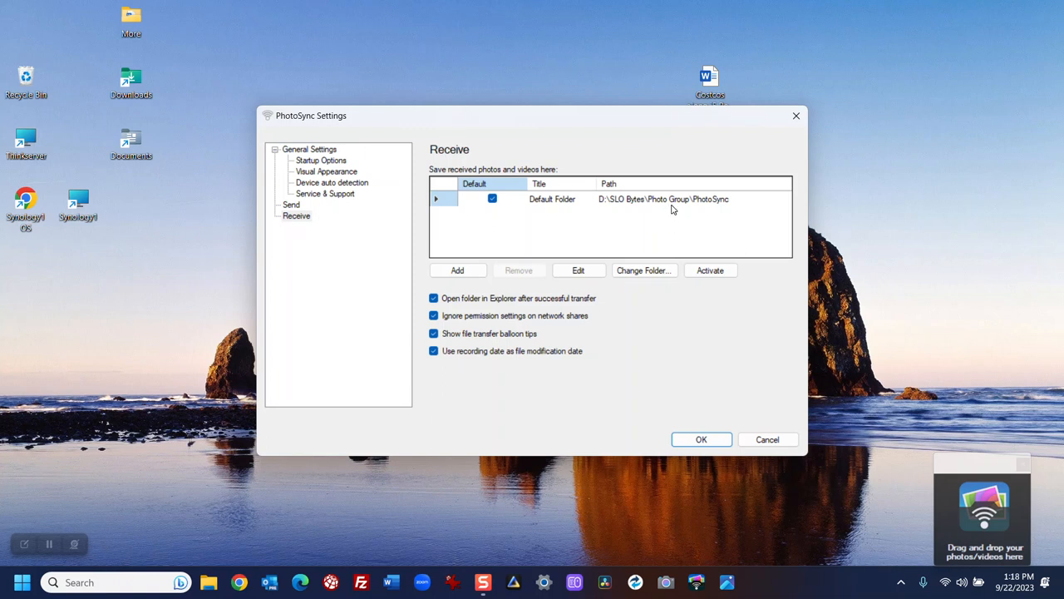
pyautogui.moveTo(673, 206)
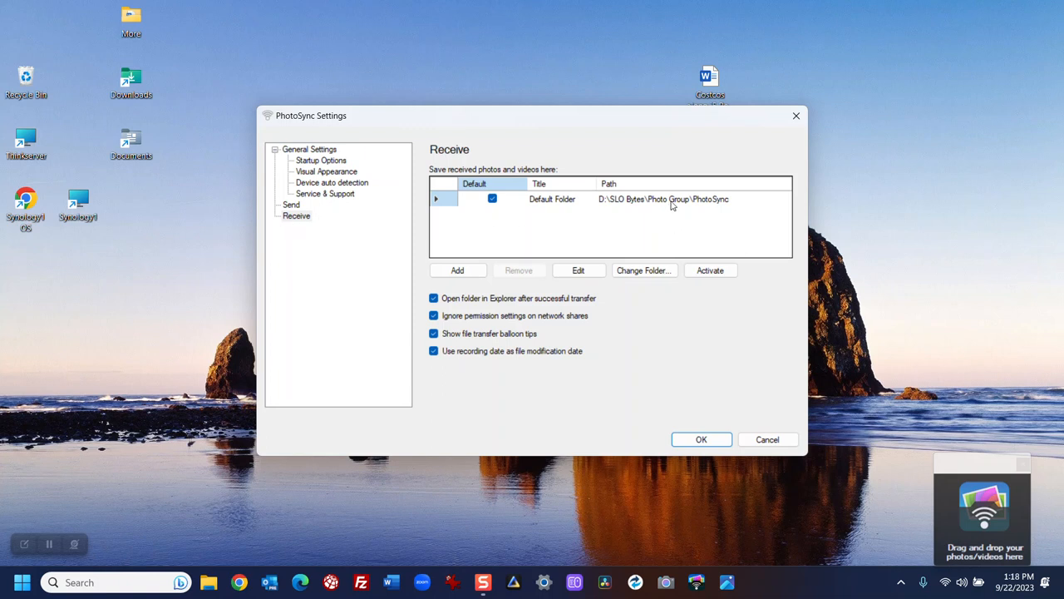
pyautogui.moveTo(654, 216)
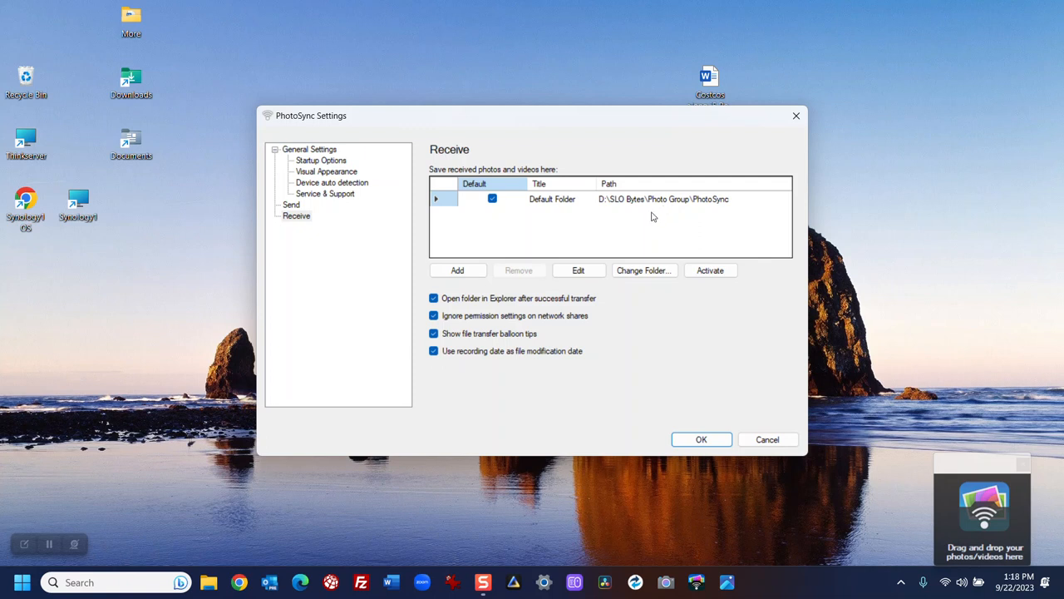
pyautogui.moveTo(578, 270)
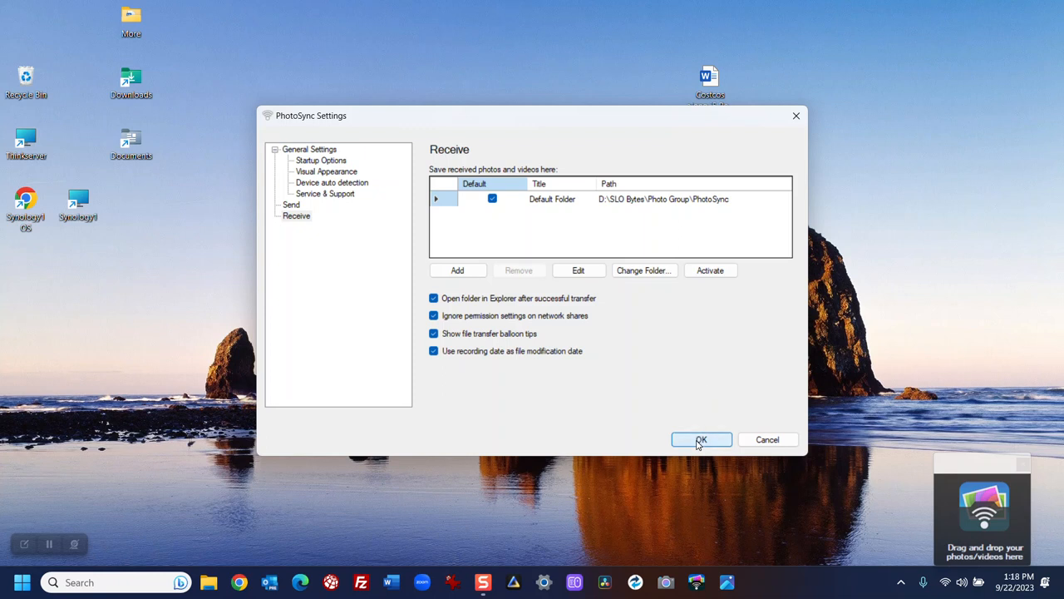
# - Confirm the PhotoSync Settings with OK, keeping the receive folder unchanged
pyautogui.click(700, 439)
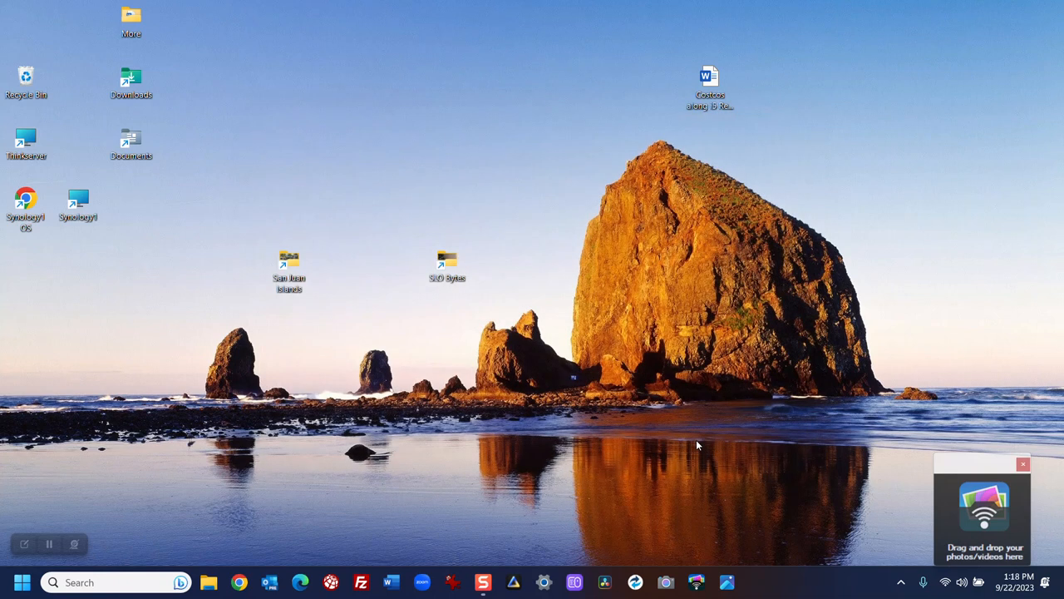
pyautogui.moveTo(765, 449)
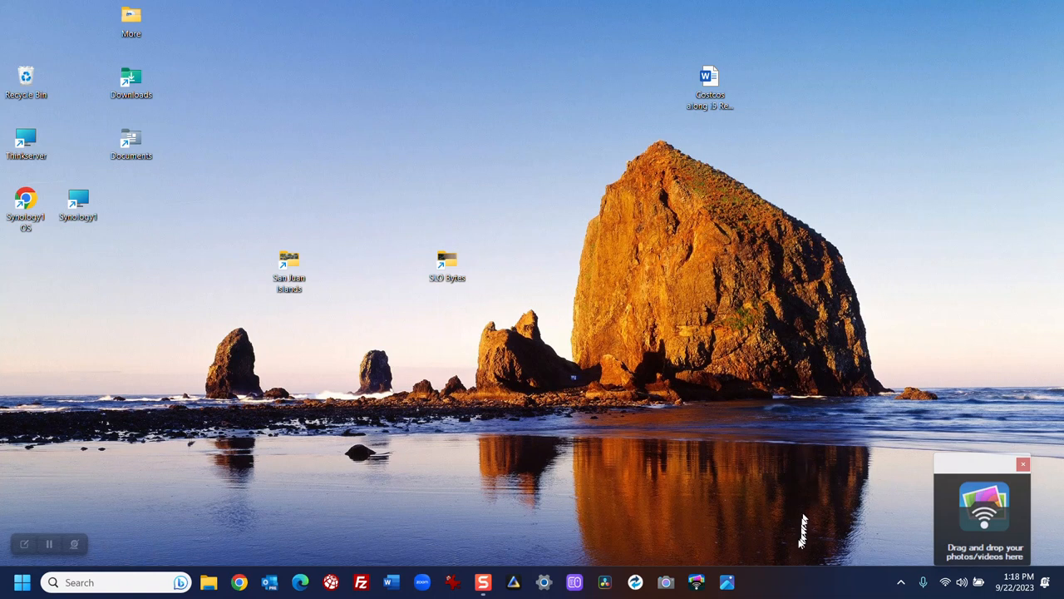
pyautogui.moveTo(788, 577)
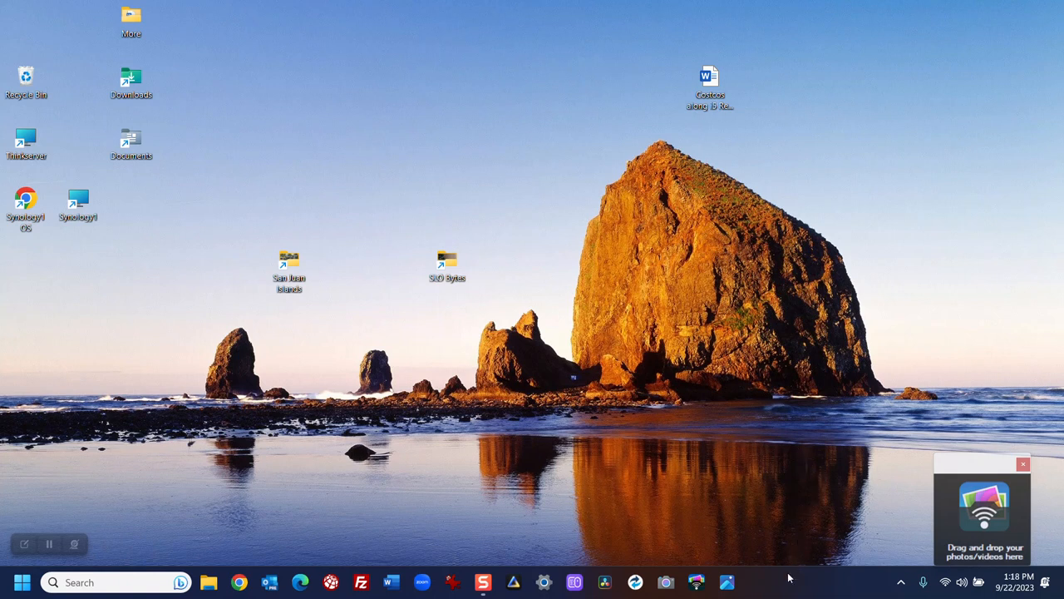